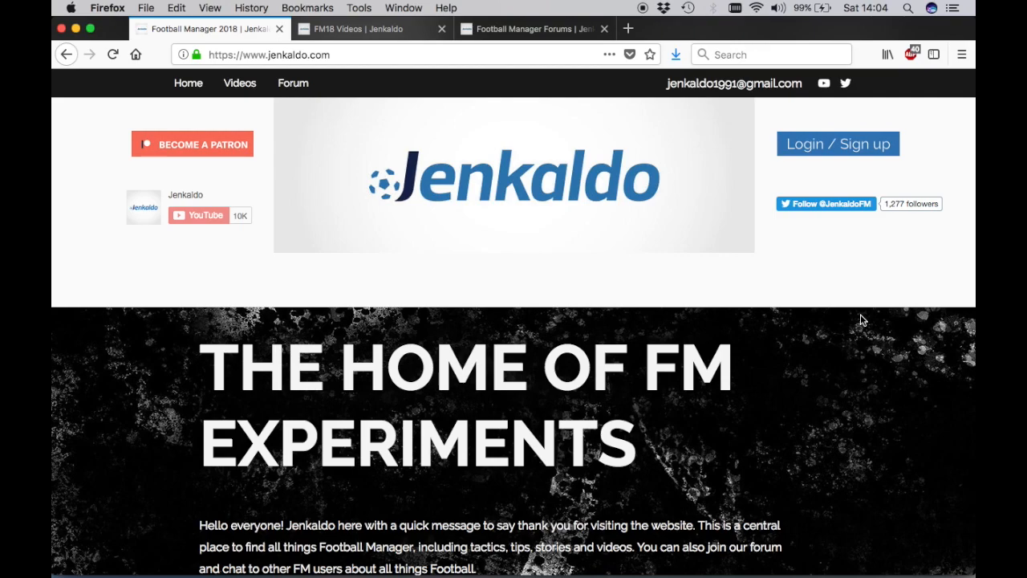
Scroll down through the Jenkaldo home page.
{"action": "scroll", "scroll_direction": "down", "scroll_amount": 3}
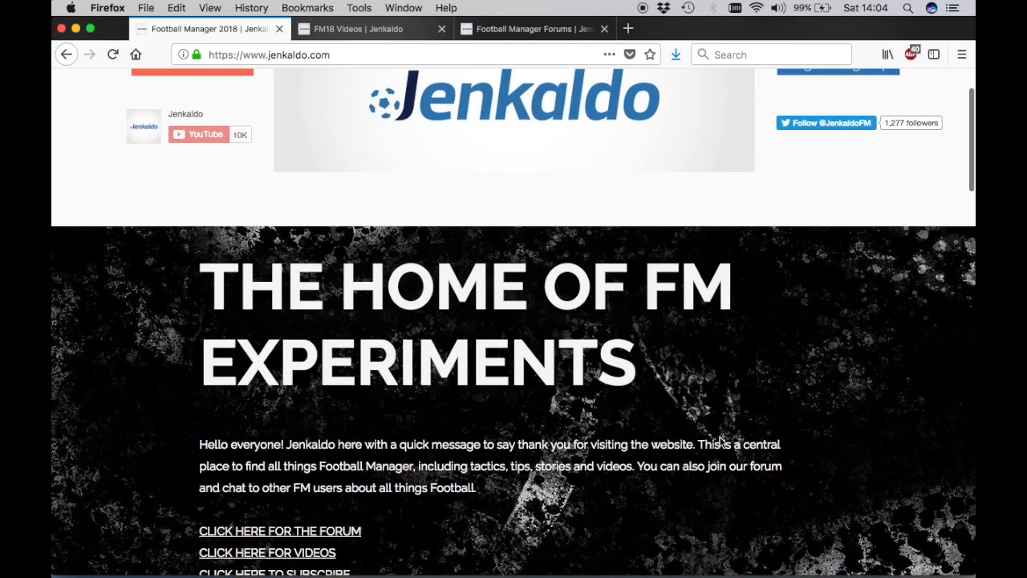
{"action": "scroll", "scroll_direction": "down", "scroll_amount": 3}
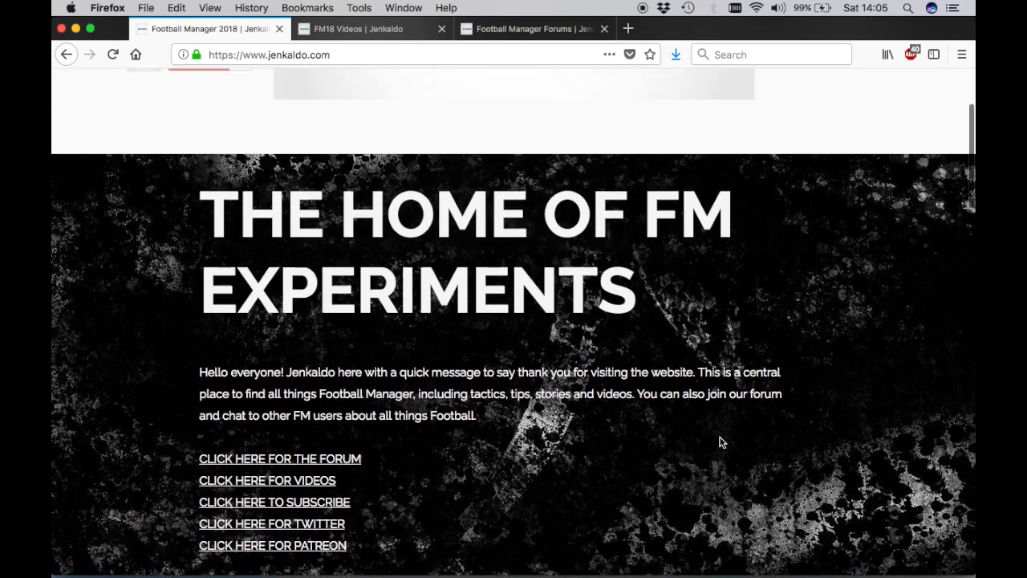
{"action": "scroll", "scroll_direction": "down", "scroll_amount": 3}
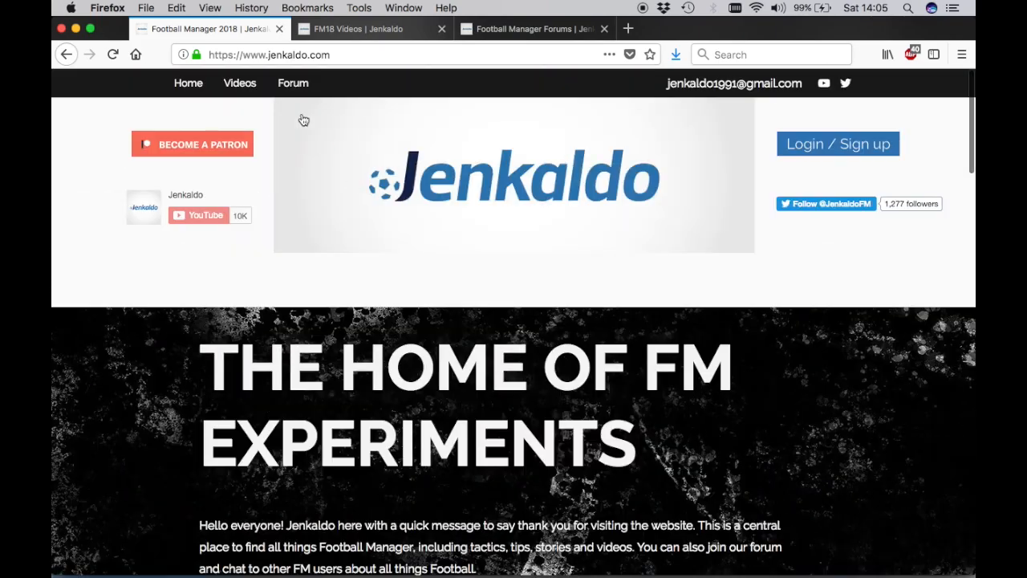
Switch to FM18 Videos and scroll through the Newcastle United Series episodes.
{"action": "left_click", "coordinate": [353, 28]}
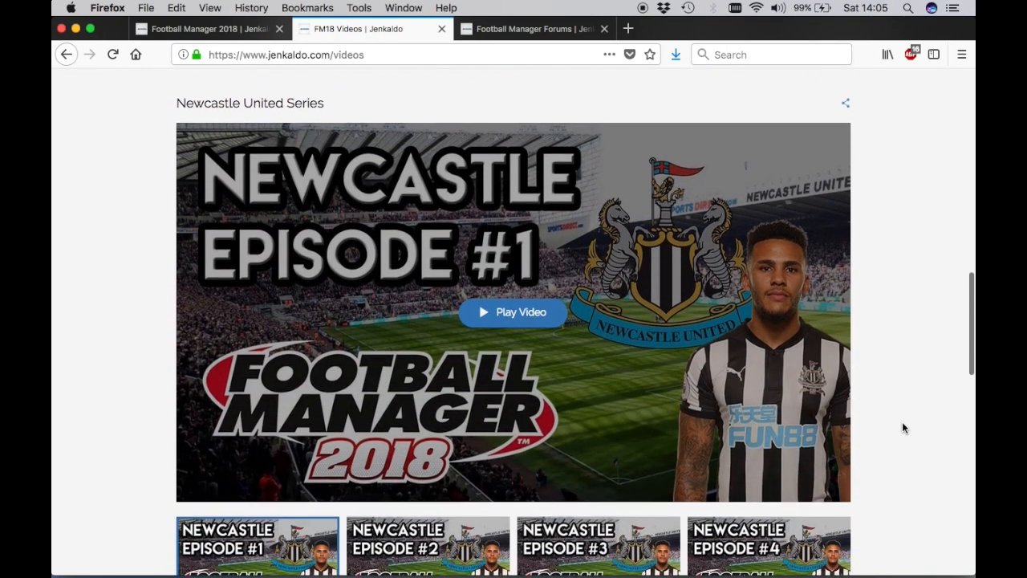
{"action": "scroll", "scroll_direction": "down", "scroll_amount": 3}
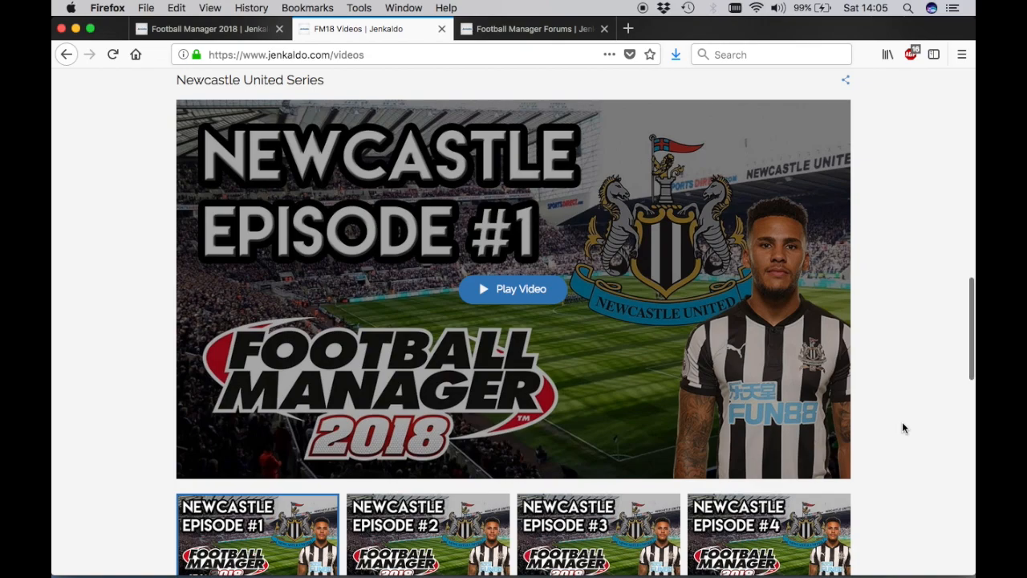
{"action": "scroll", "scroll_direction": "down", "scroll_amount": 3}
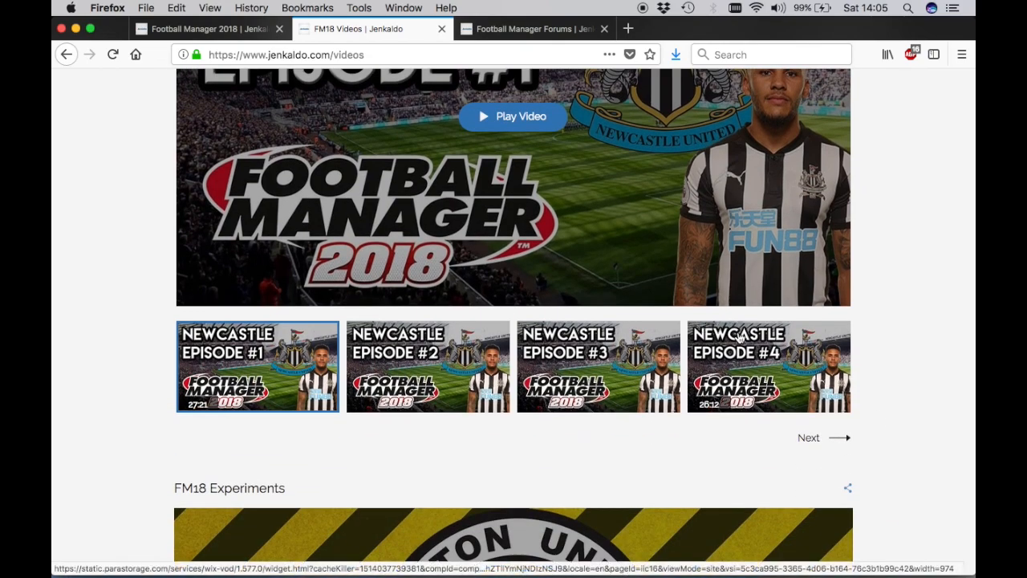
{"action": "scroll", "scroll_direction": "down", "scroll_amount": 3}
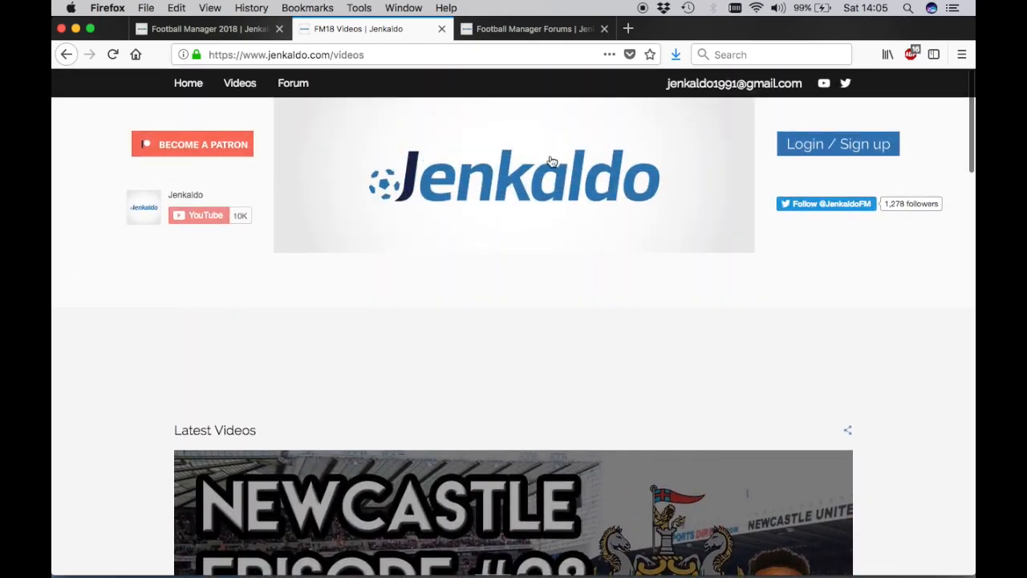
Go to the Football Manager forums and view the FM18 General Chat category.
{"action": "left_click", "coordinate": [530, 29]}
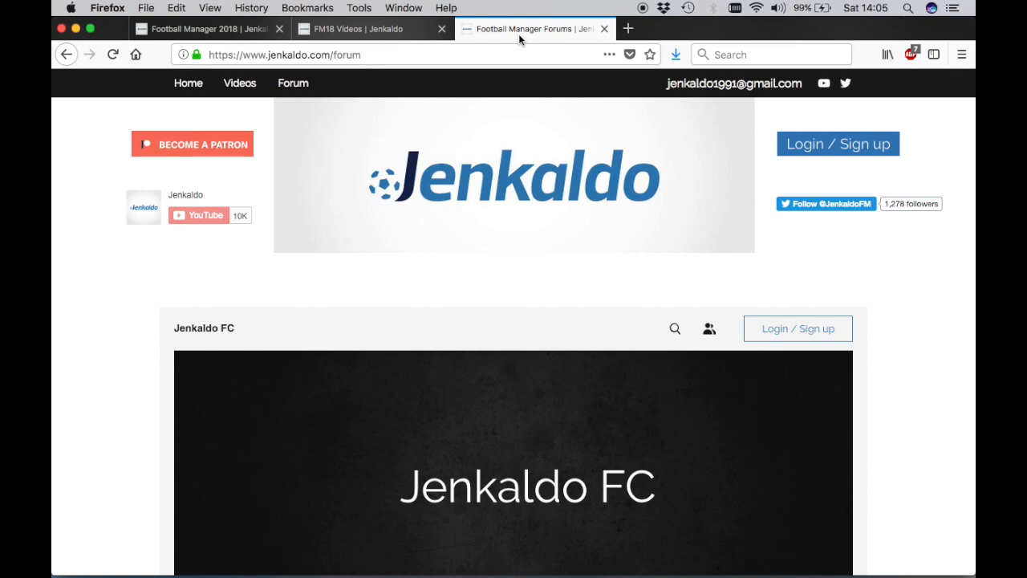
{"action": "mouse_move", "coordinate": [149, 383]}
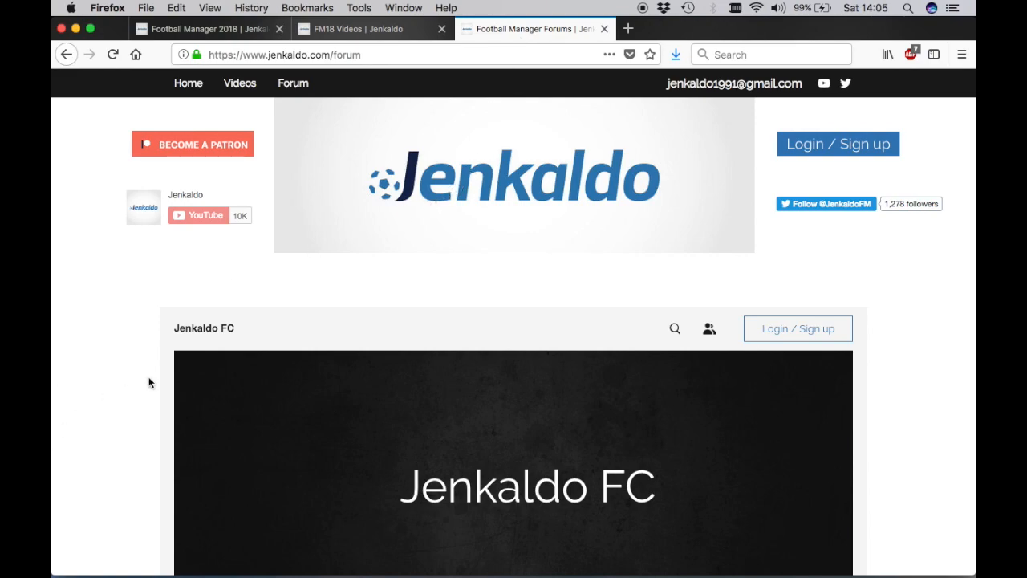
{"action": "scroll", "scroll_direction": "down", "scroll_amount": 3}
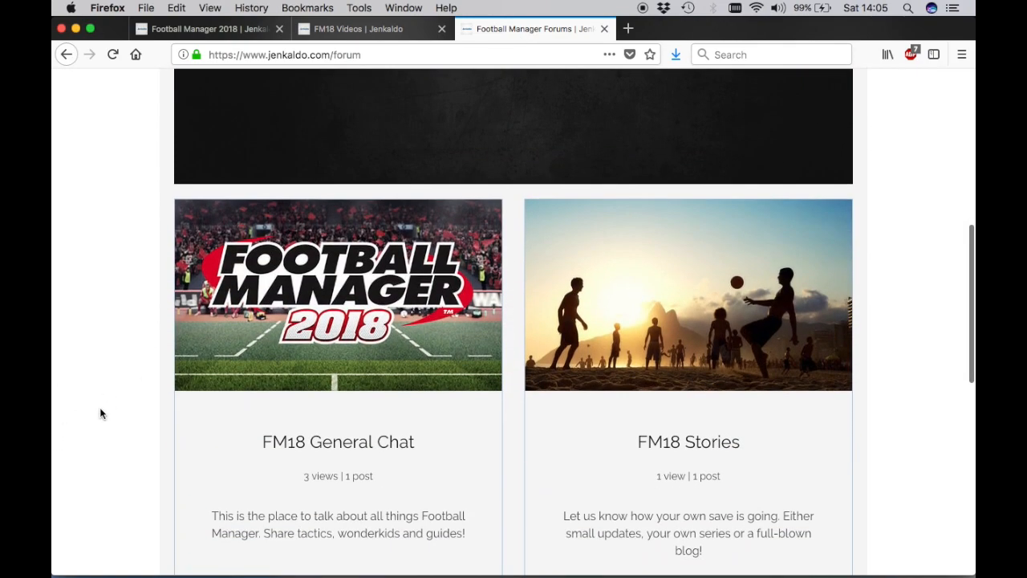
{"action": "scroll", "scroll_direction": "down", "scroll_amount": 3}
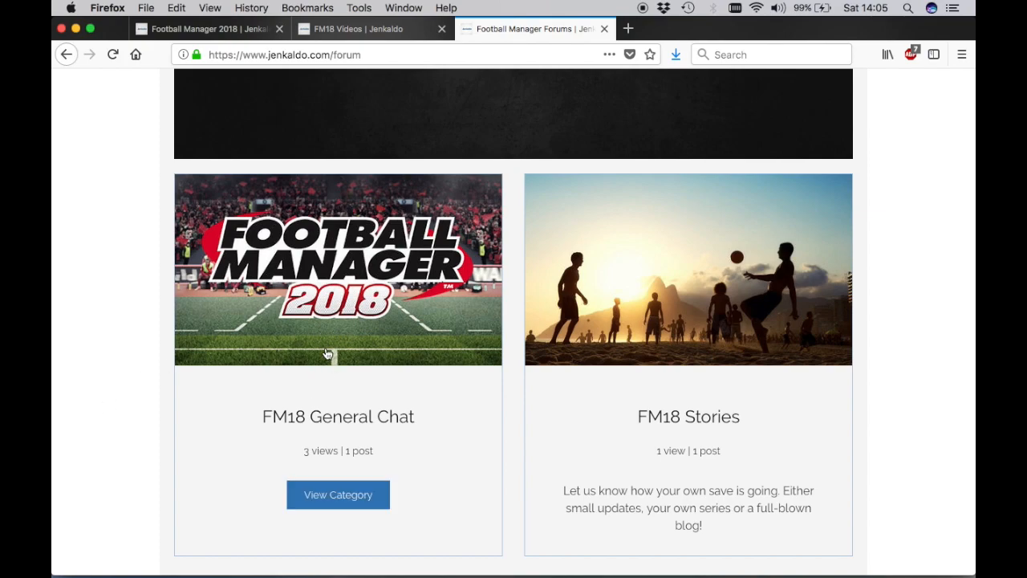
{"action": "left_click", "coordinate": [338, 495]}
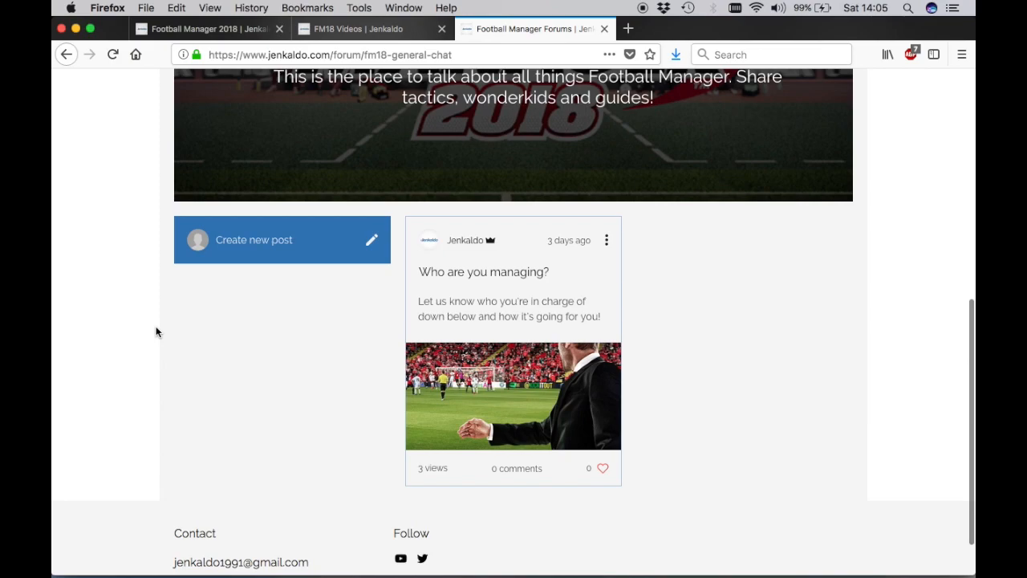
{"action": "scroll", "scroll_direction": "down", "scroll_amount": 3}
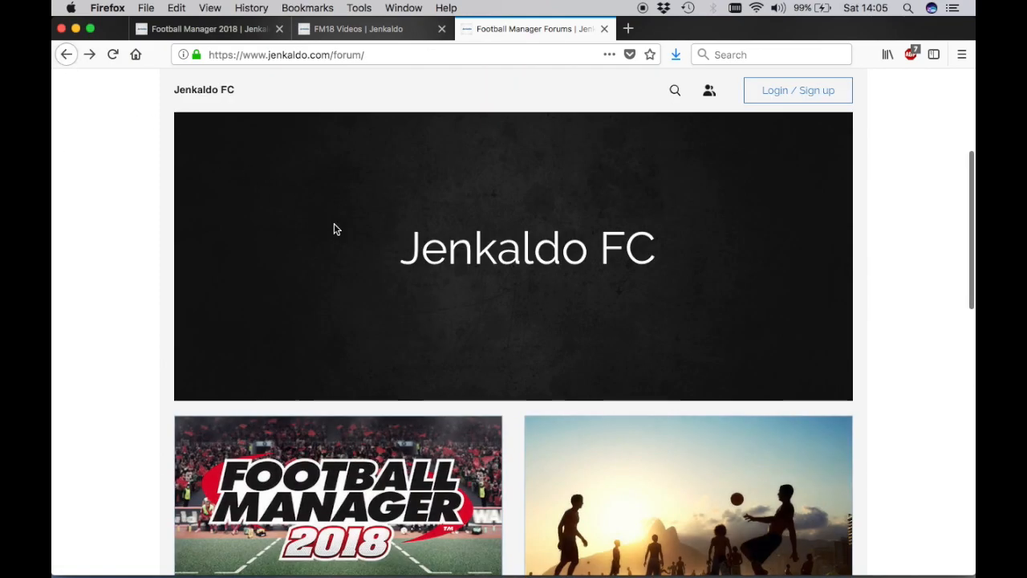
{"action": "scroll", "scroll_direction": "down", "scroll_amount": 3}
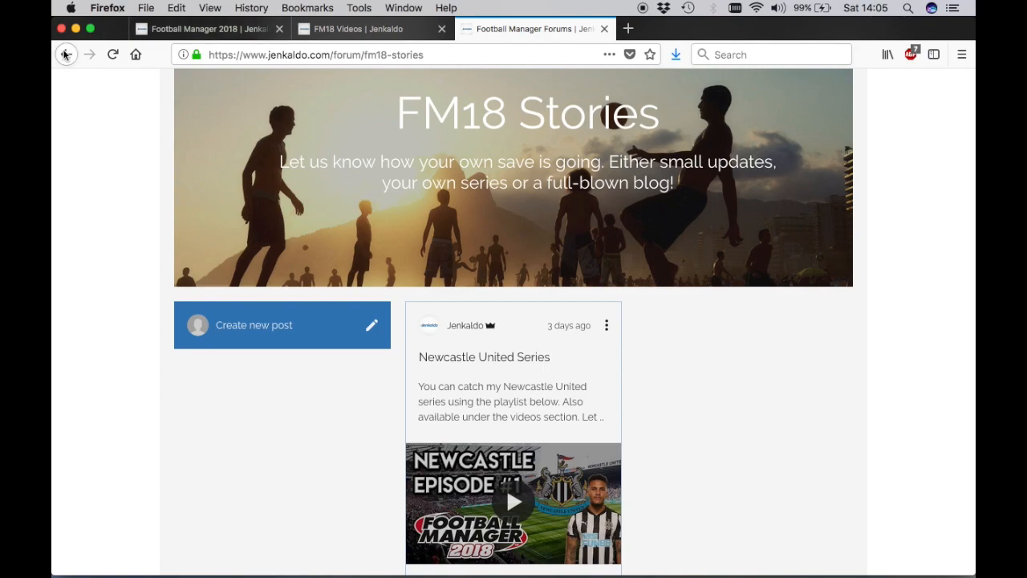
{"action": "left_click", "coordinate": [66, 59]}
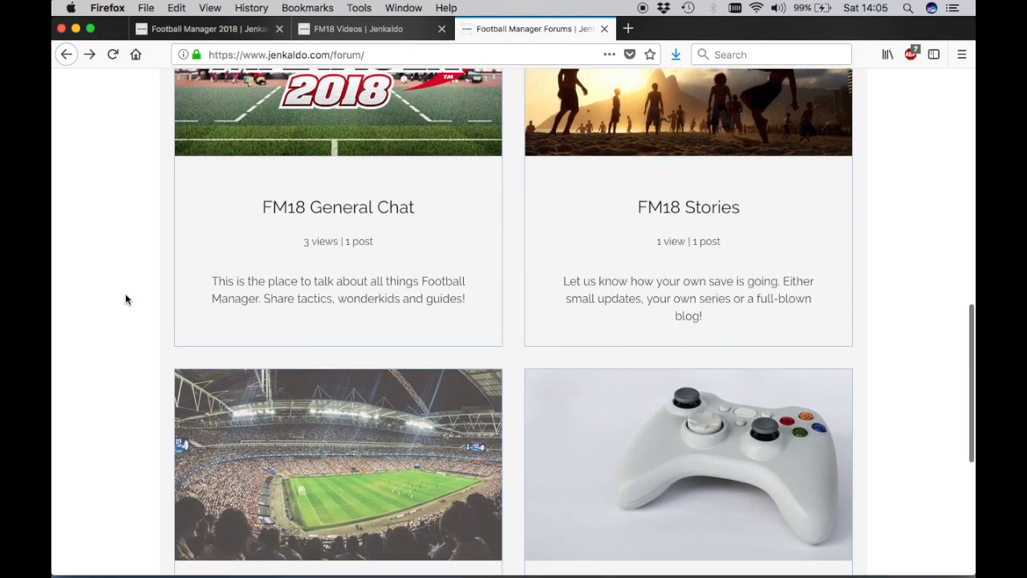
{"action": "scroll", "scroll_direction": "down", "scroll_amount": 3}
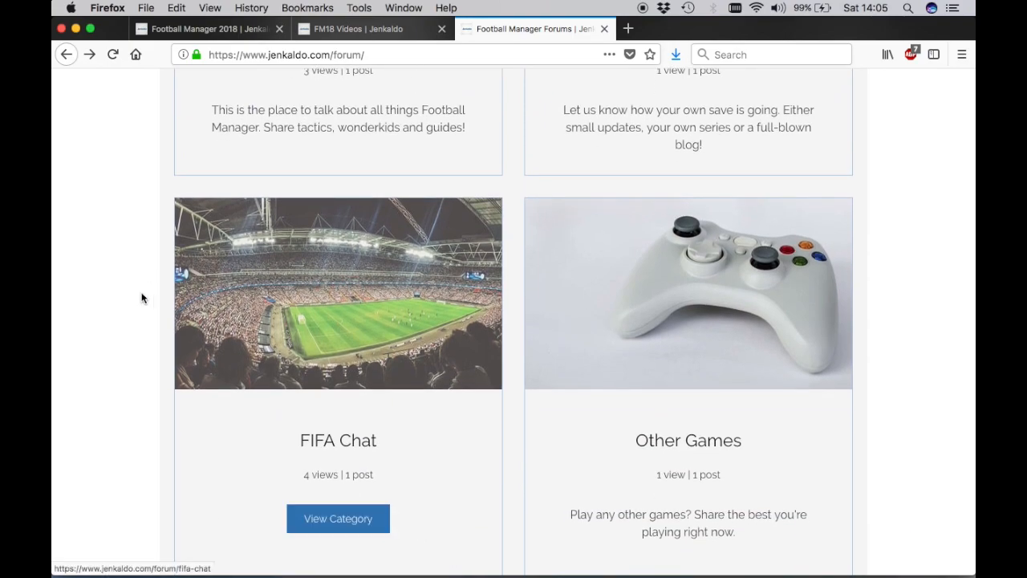
{"action": "mouse_move", "coordinate": [222, 298]}
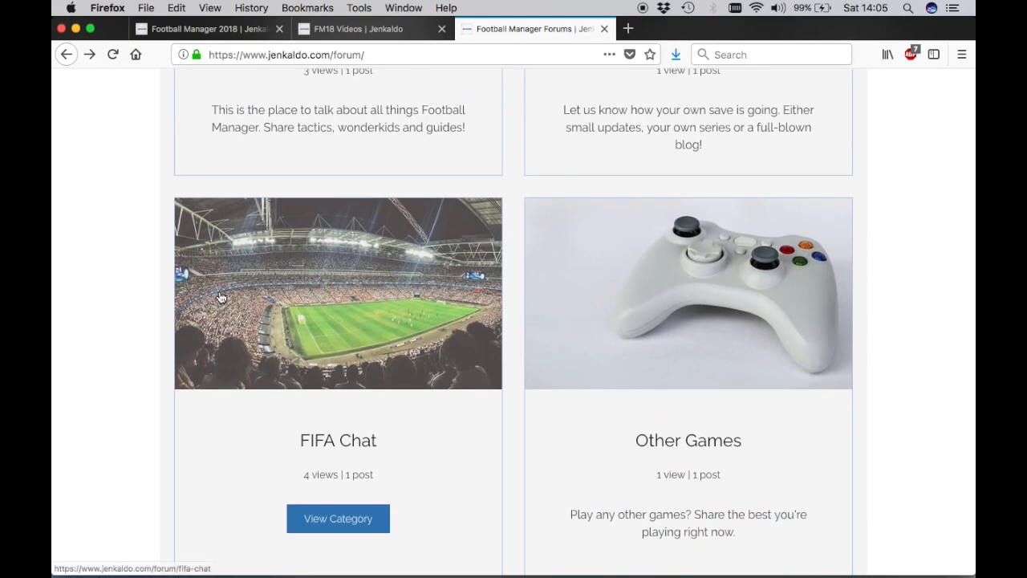
Open FIFA Chat and scroll down to its 'Share Your Gamertag!' post.
{"action": "left_click", "coordinate": [338, 518]}
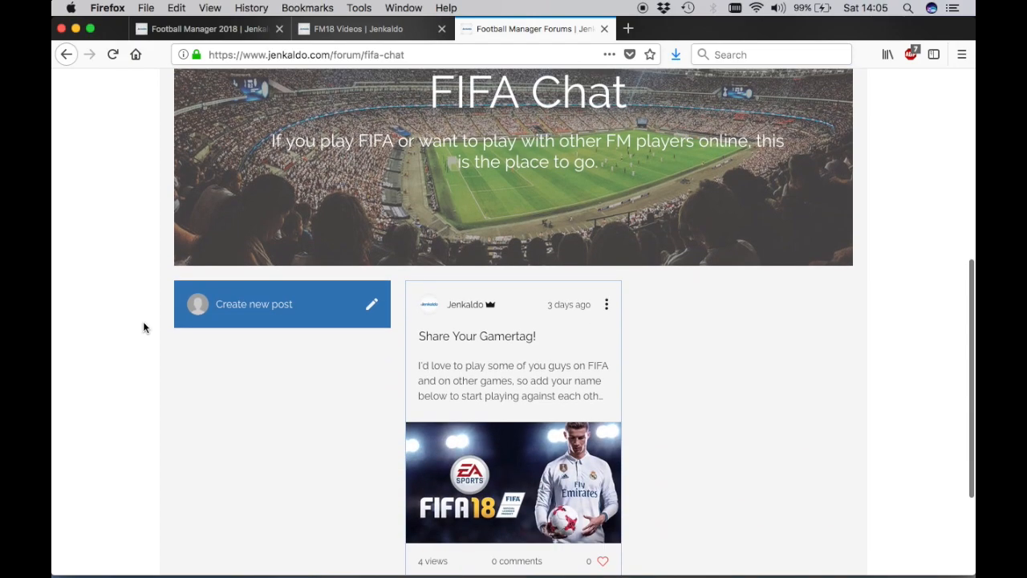
{"action": "scroll", "scroll_direction": "down", "scroll_amount": 3}
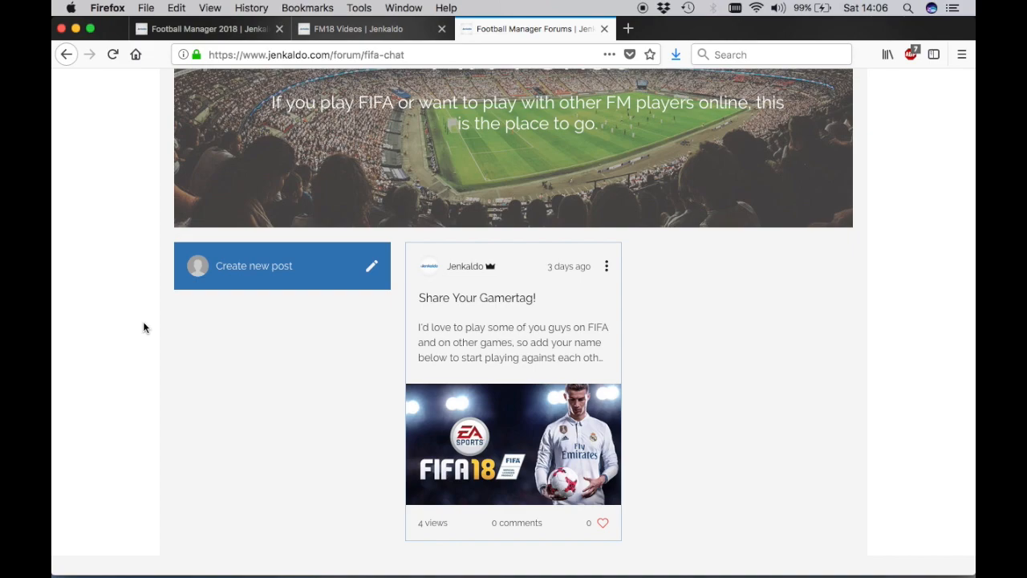
Return to the forum category list and scroll down through it.
{"action": "left_click", "coordinate": [65, 57]}
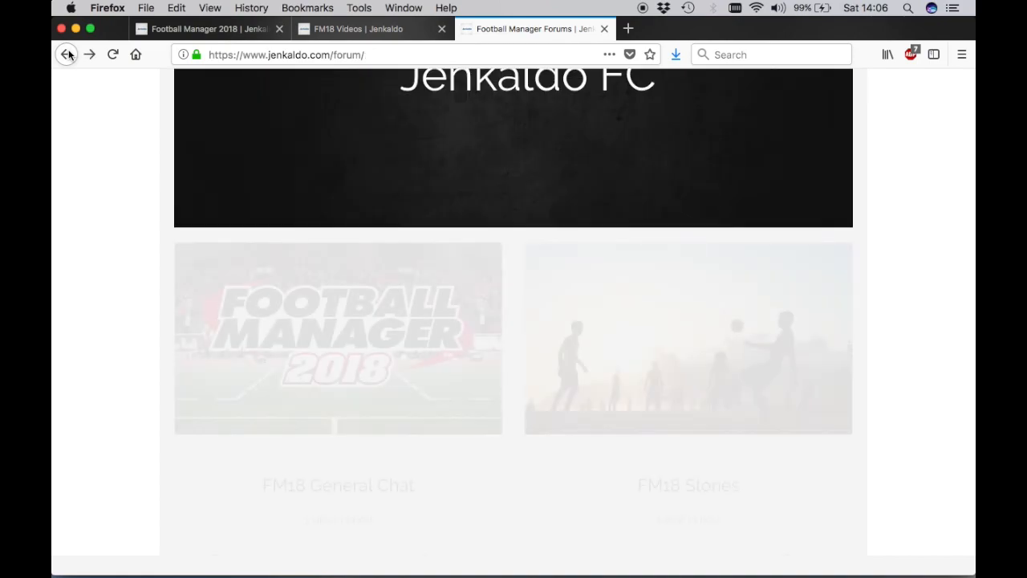
{"action": "scroll", "scroll_direction": "down", "scroll_amount": 3}
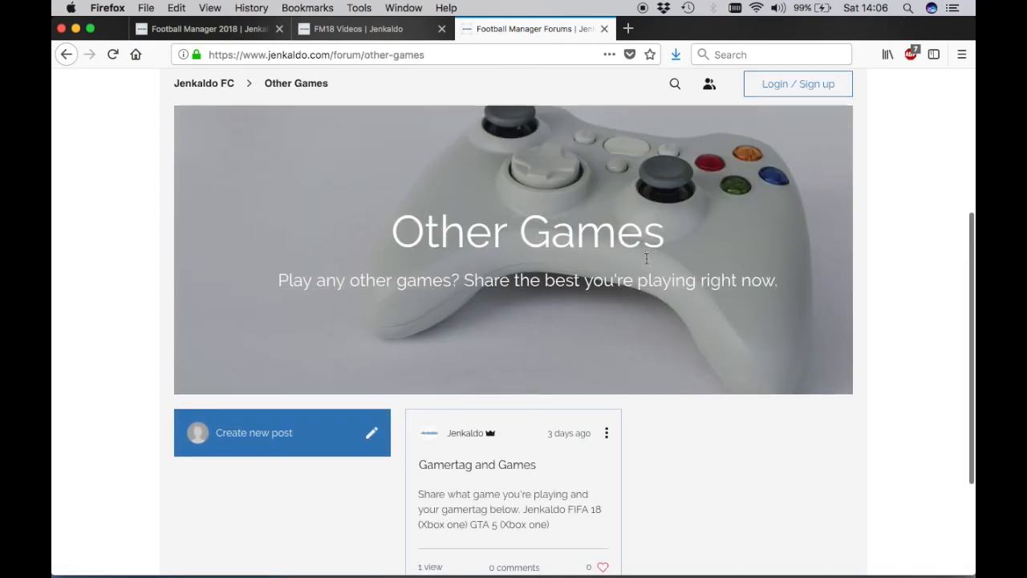
{"action": "scroll", "scroll_direction": "down", "scroll_amount": 3}
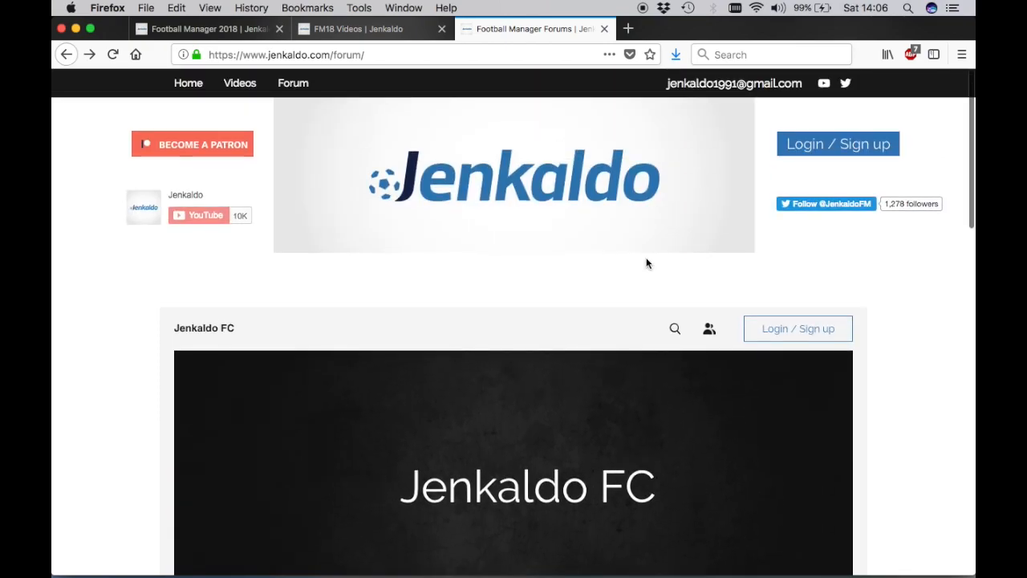
{"action": "scroll", "scroll_direction": "down", "scroll_amount": 3}
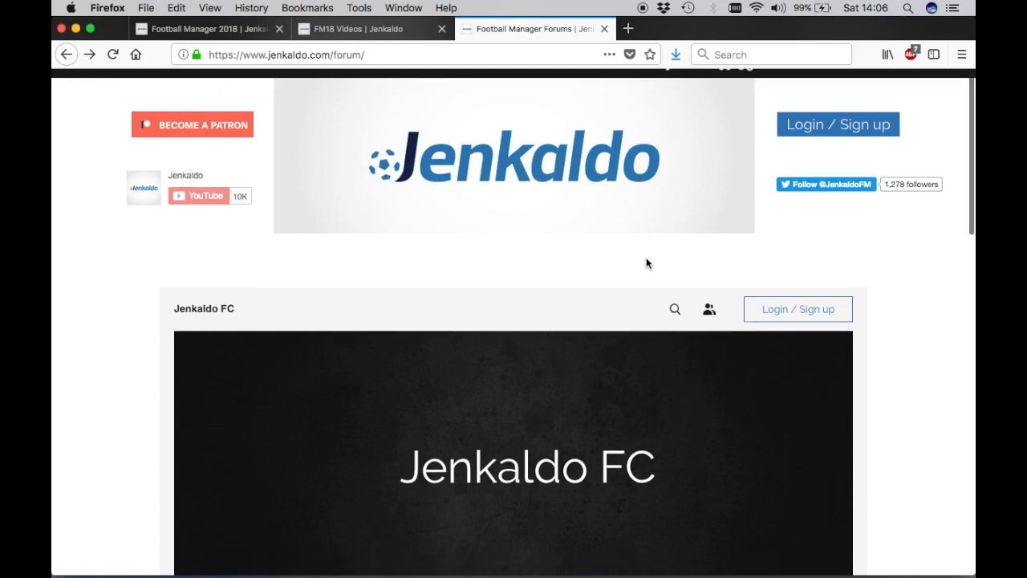
{"action": "scroll", "scroll_direction": "down", "scroll_amount": 3}
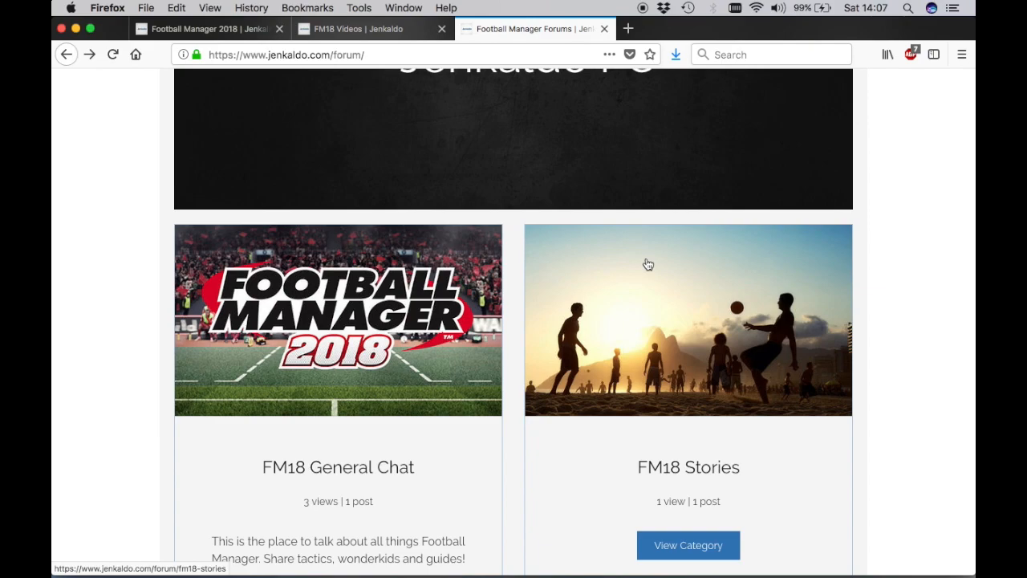
{"action": "scroll", "scroll_direction": "up", "scroll_amount": 3}
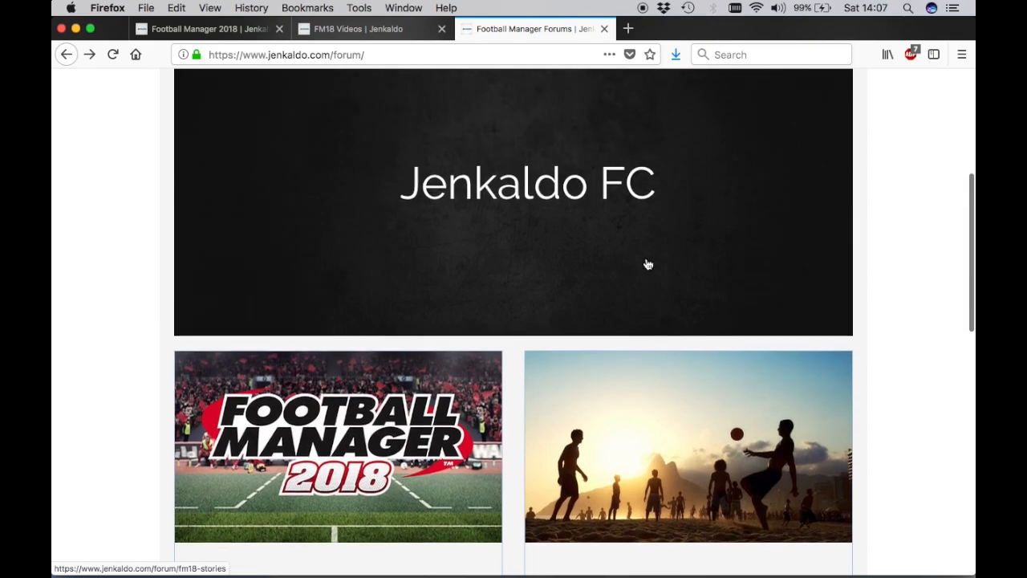
{"action": "scroll", "scroll_direction": "up", "scroll_amount": 3}
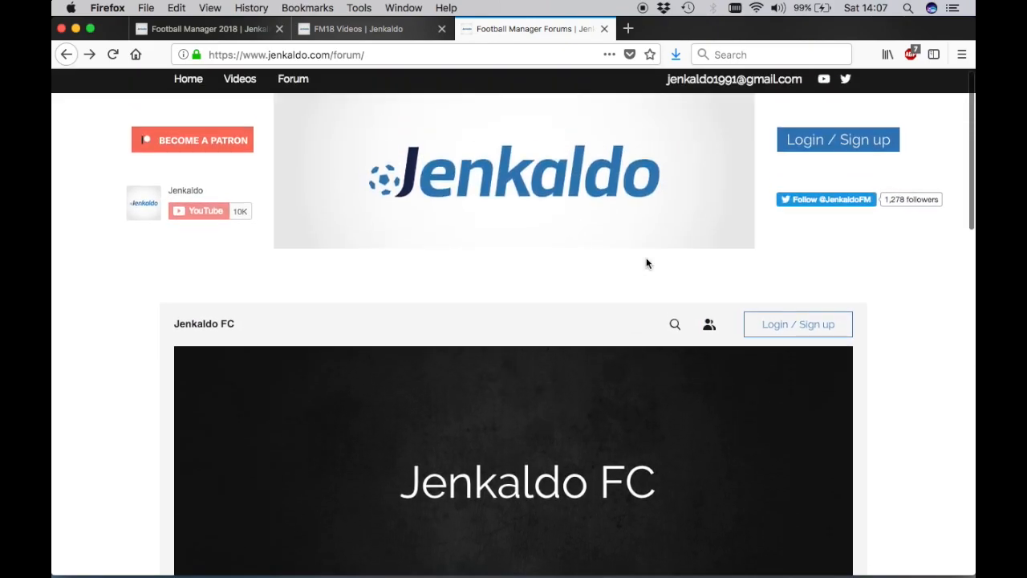